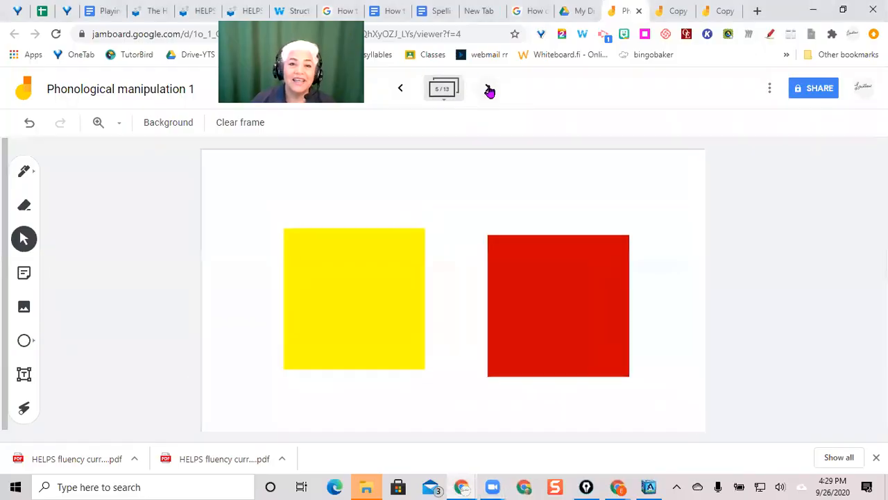
Advance two frames to reach the pink Su and sie syllable cards.
left_click(489, 89)
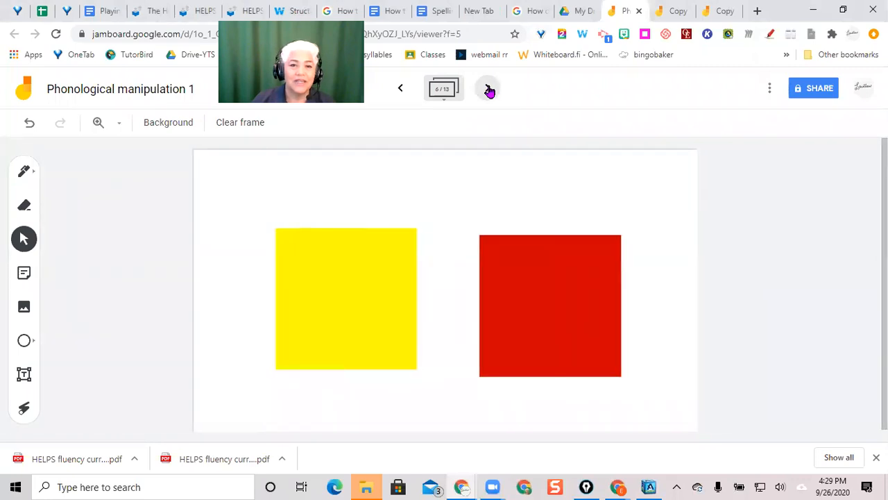
left_click(487, 89)
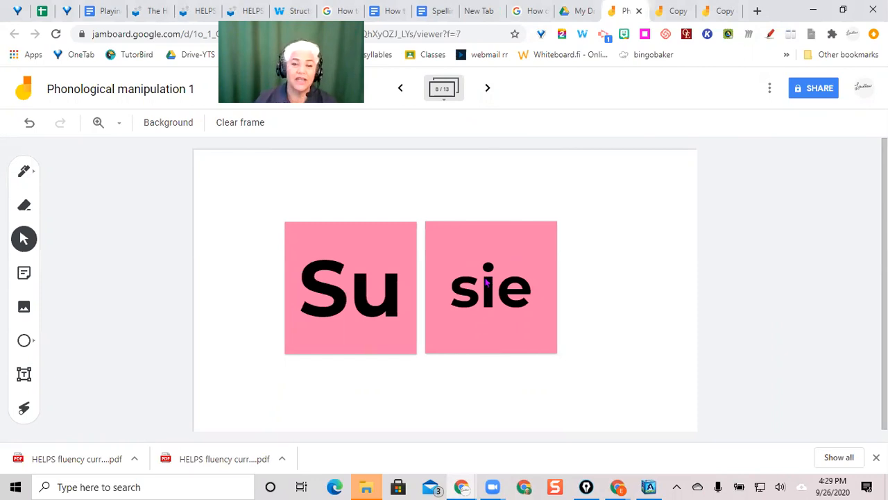
mouse_move(483, 287)
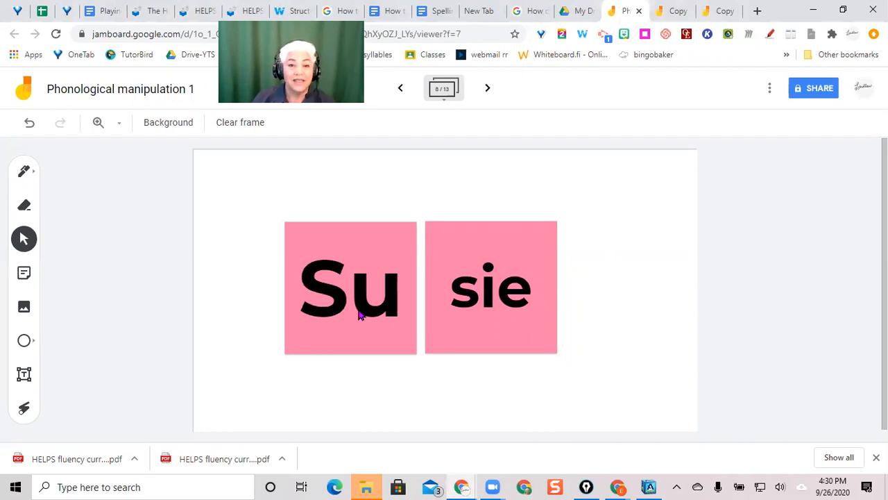
Slide the Su and sie cards together and apart, then move on to the baby frame.
left_click(359, 286)
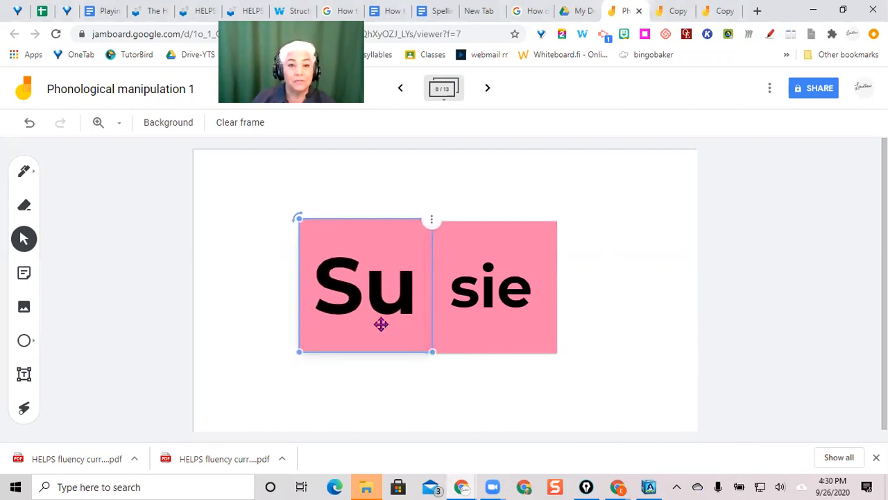
left_click_drag(380, 325, 369, 320)
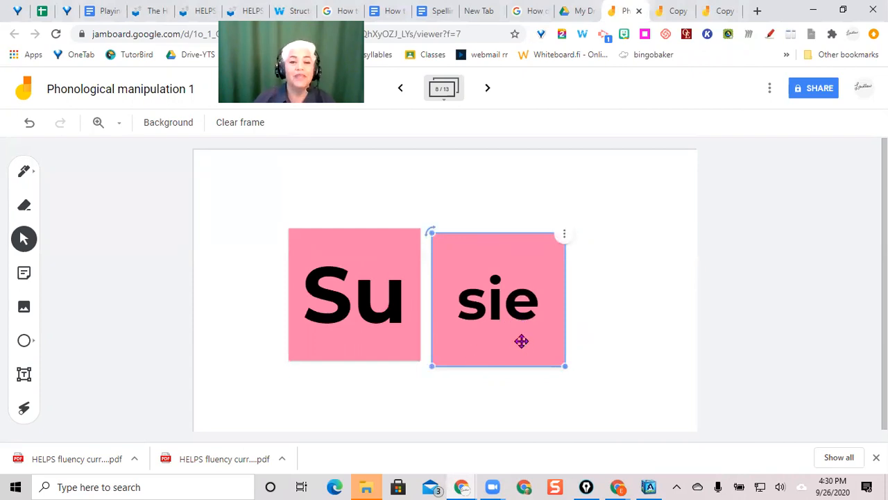
left_click_drag(521, 341, 512, 327)
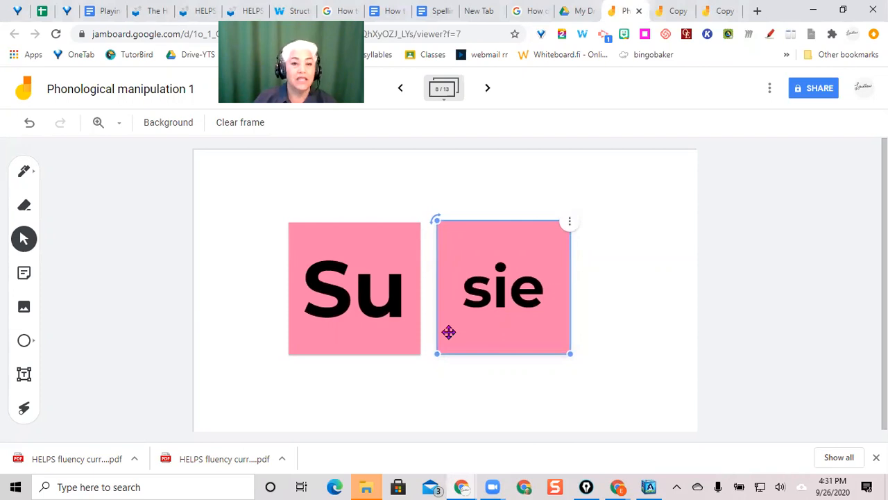
mouse_move(314, 303)
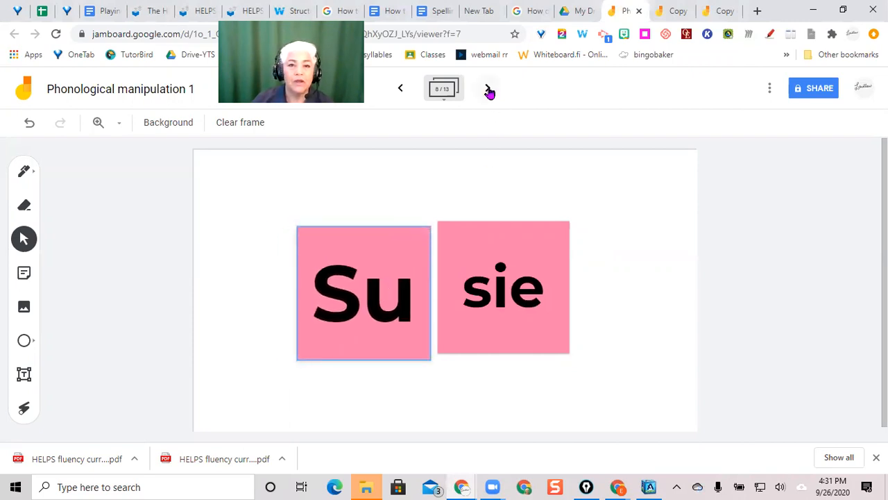
left_click(488, 89)
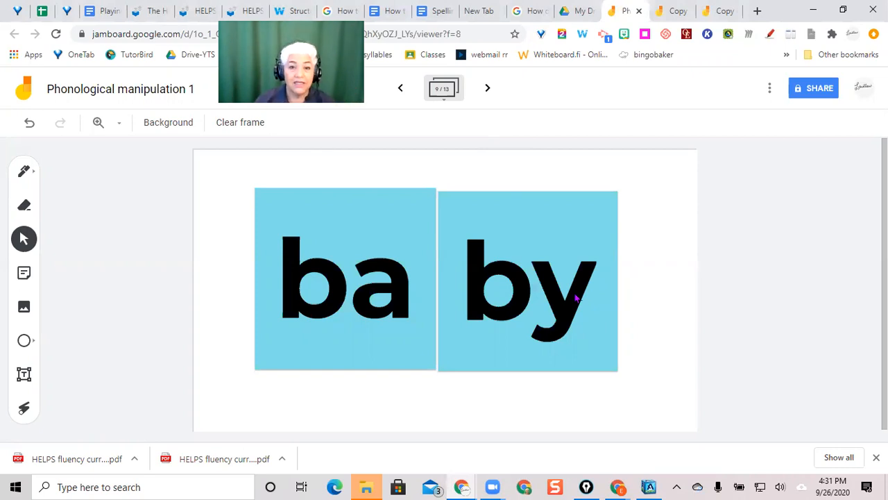
Push the by card against ba, separate it, and join it back onto ba.
left_click(528, 280)
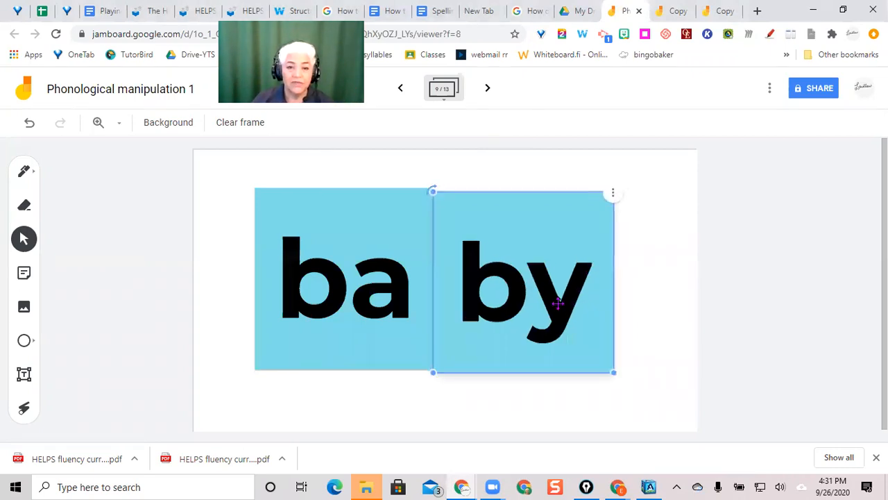
left_click_drag(558, 302, 566, 310)
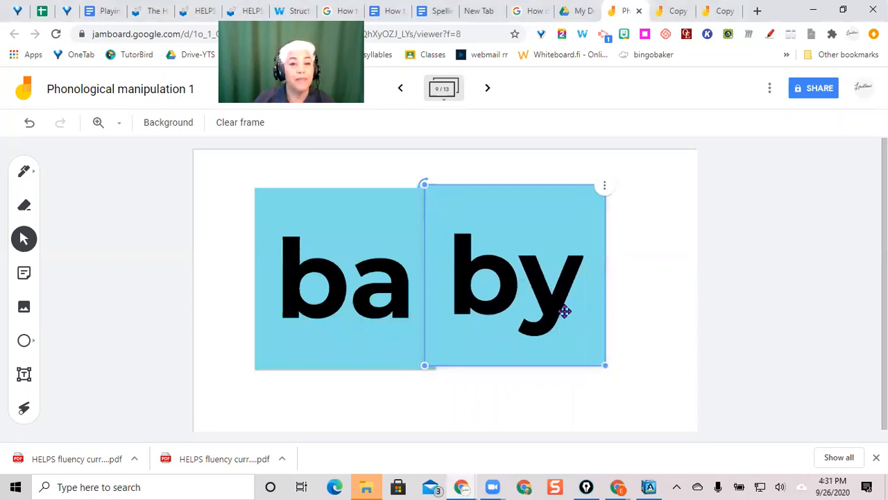
left_click_drag(566, 311, 582, 327)
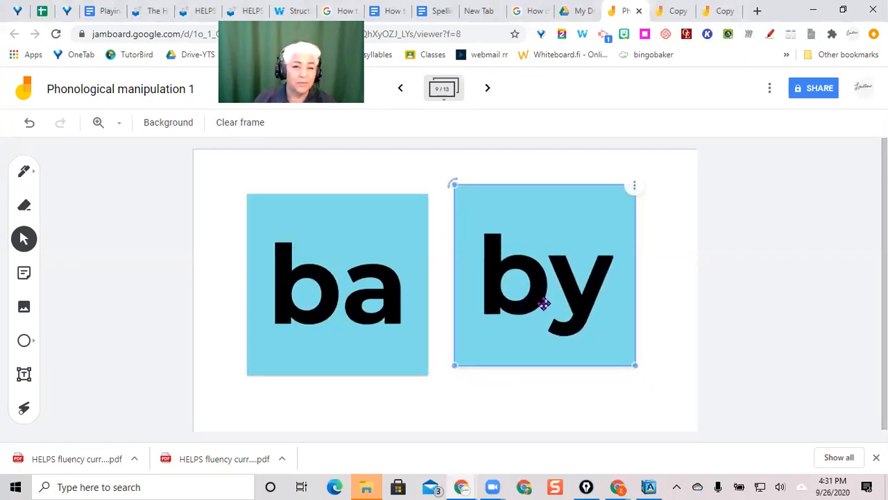
left_click(337, 284)
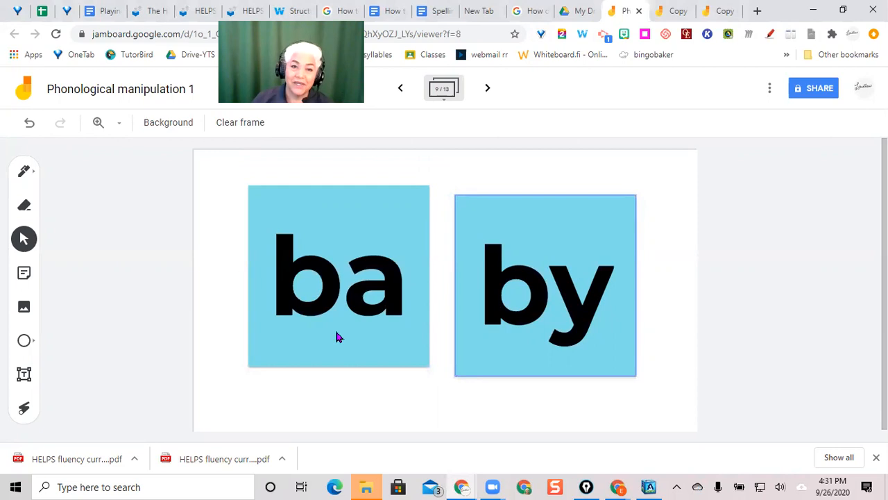
left_click(544, 285)
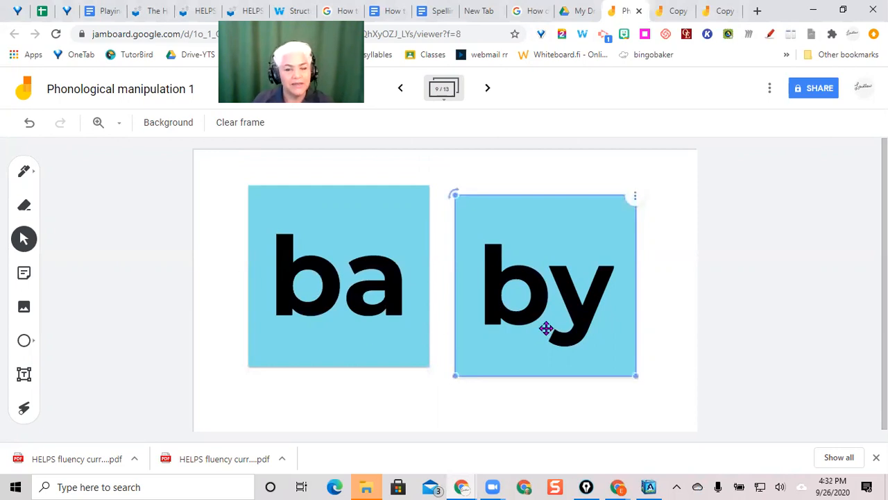
mouse_move(218, 304)
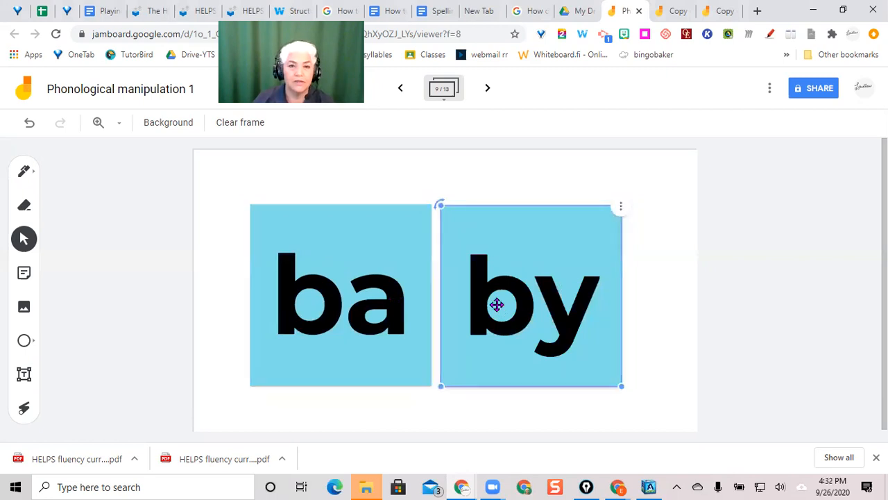
left_click_drag(497, 305, 500, 305)
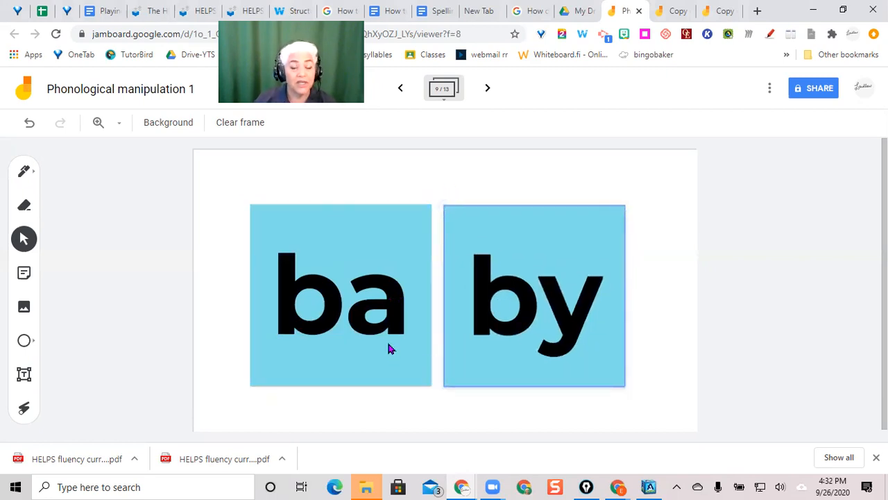
Move the by card off to the bottom right, return it beside ba, and advance a frame.
left_click(533, 294)
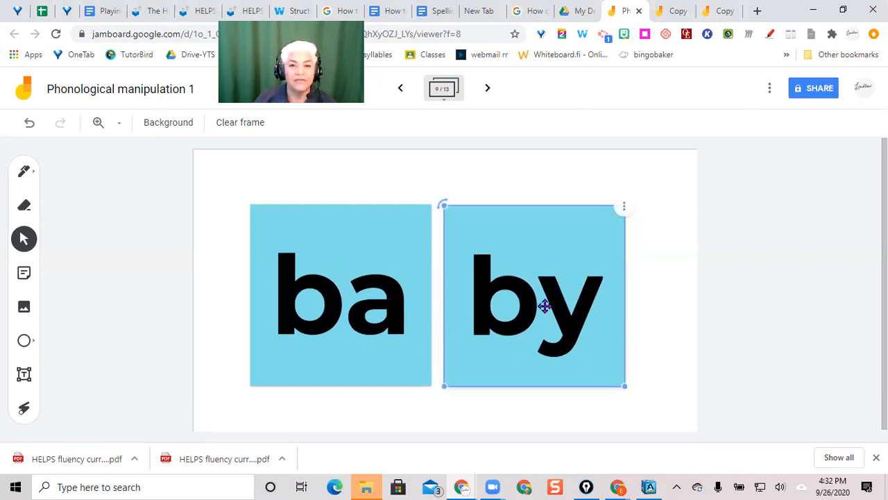
left_click_drag(534, 294, 697, 389)
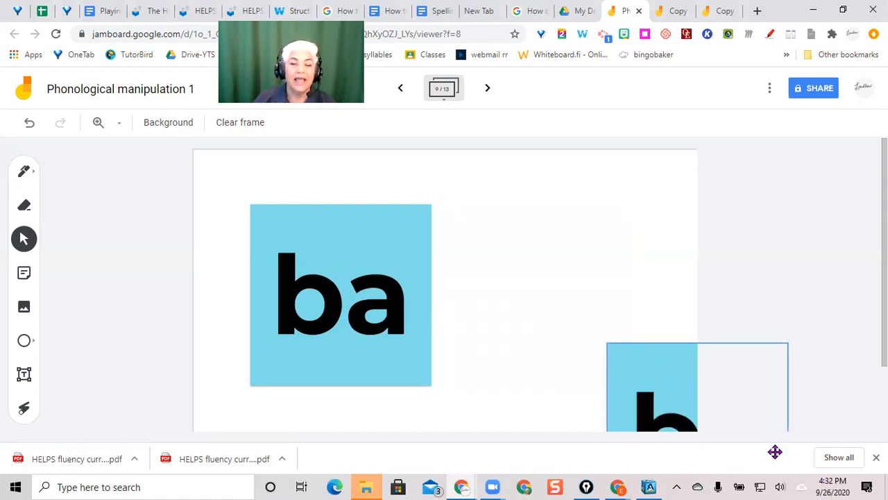
left_click_drag(697, 387, 544, 302)
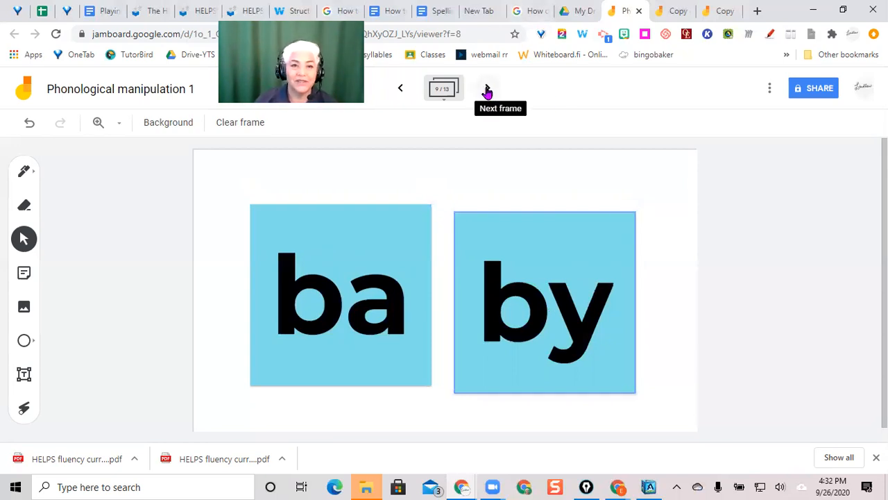
left_click(486, 88)
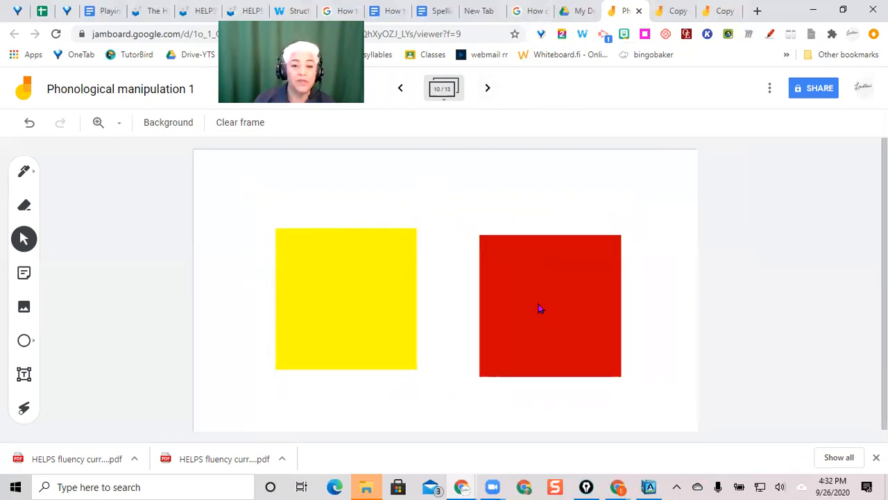
Slide the red and yellow squares against each other and separate them again.
left_click_drag(550, 306, 505, 298)
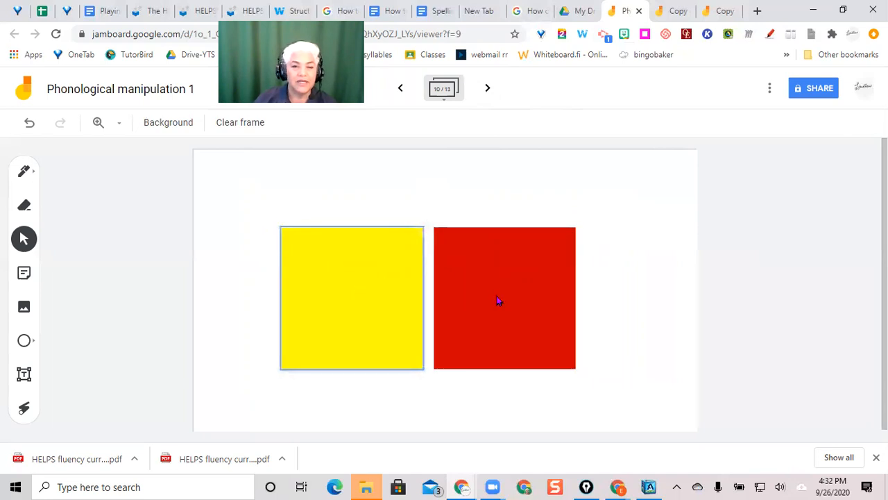
left_click(505, 297)
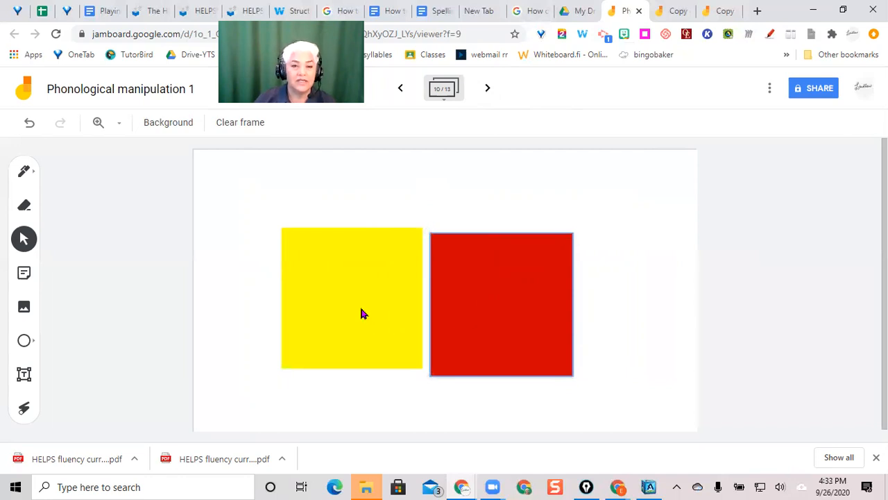
left_click(353, 298)
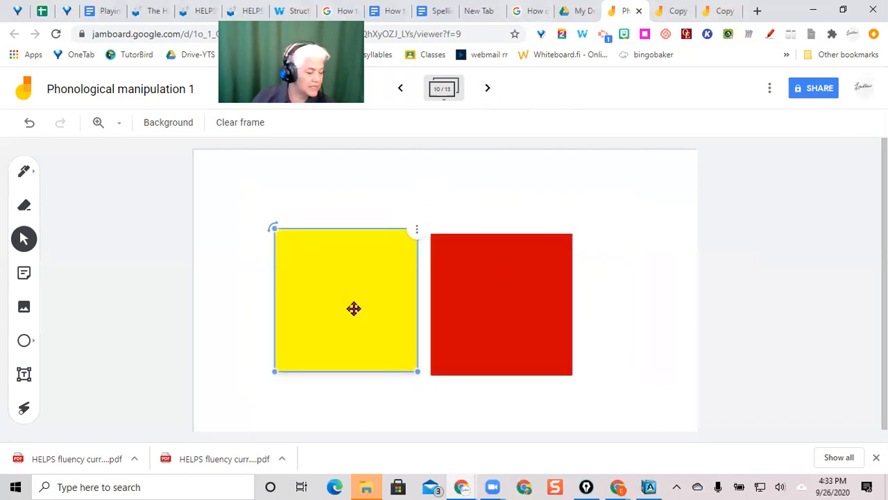
left_click(516, 299)
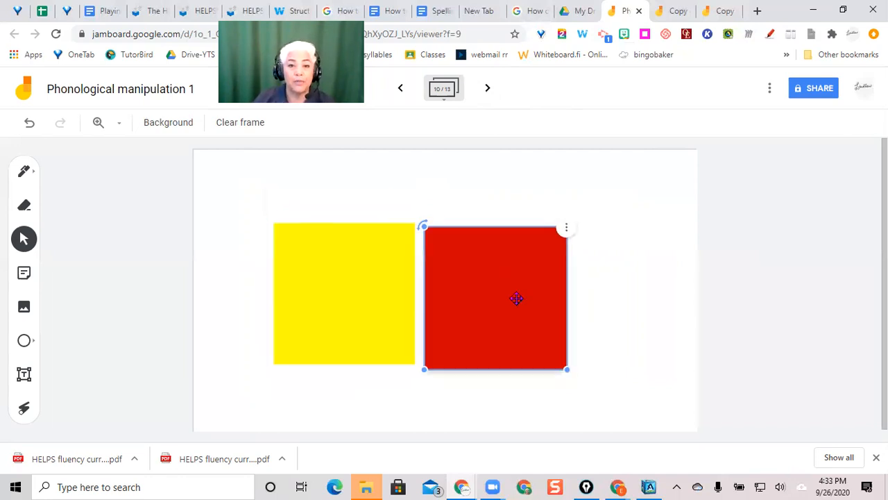
left_click_drag(344, 294, 361, 297)
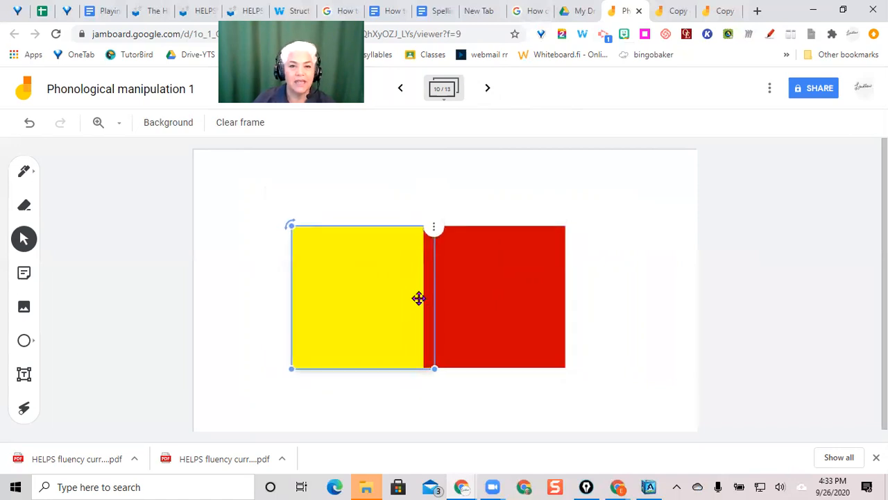
left_click_drag(419, 298, 383, 311)
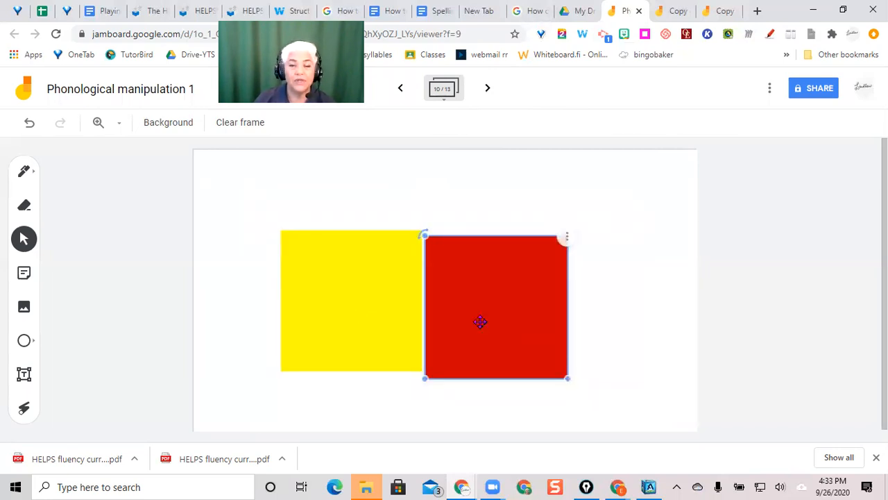
Pull the squares apart, rejoin the red square to the yellow, and advance a frame.
left_click_drag(480, 322, 344, 322)
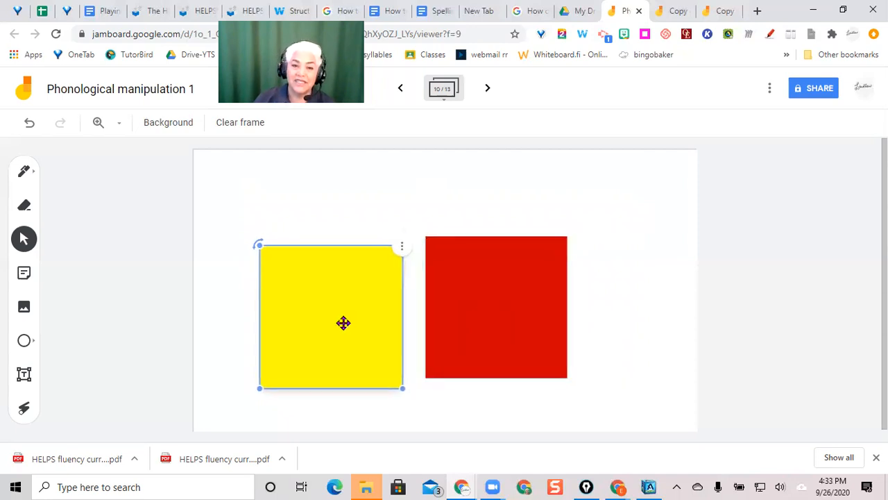
left_click_drag(344, 322, 366, 305)
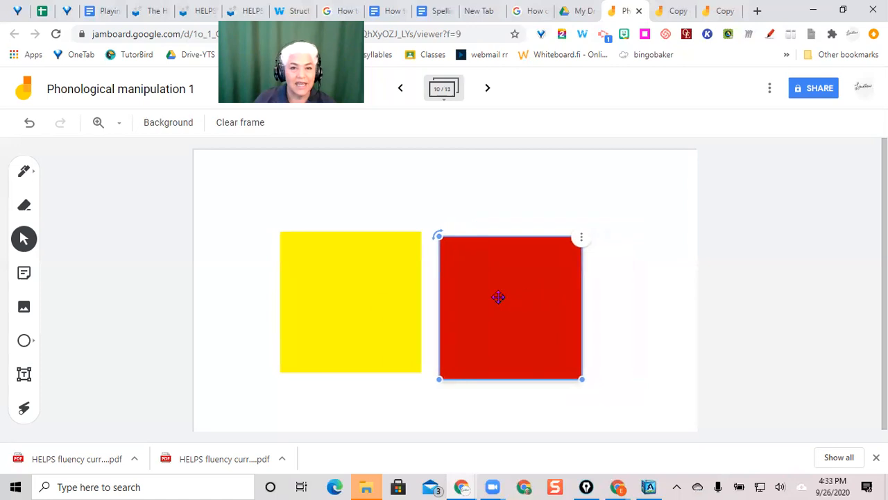
left_click_drag(498, 297, 486, 294)
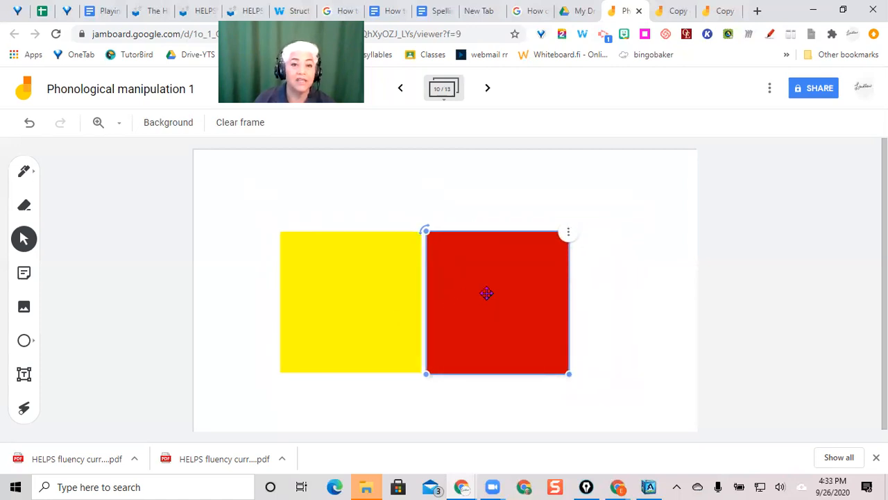
left_click_drag(485, 294, 513, 308)
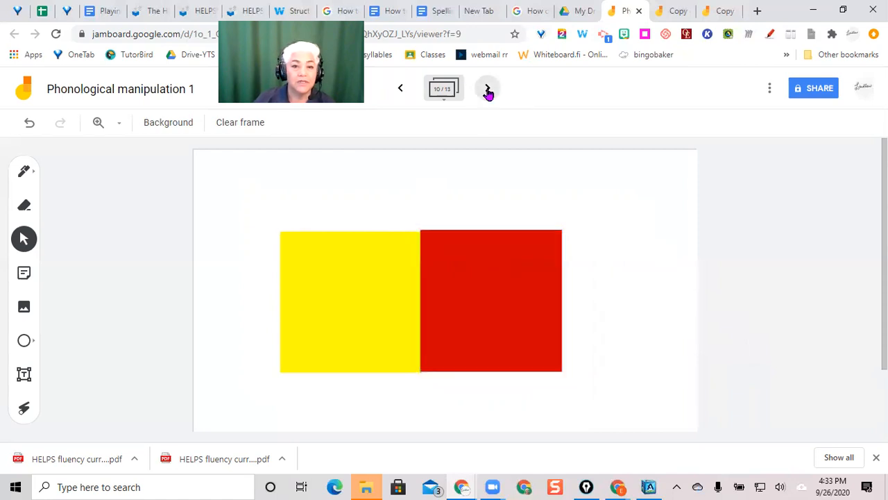
left_click(488, 88)
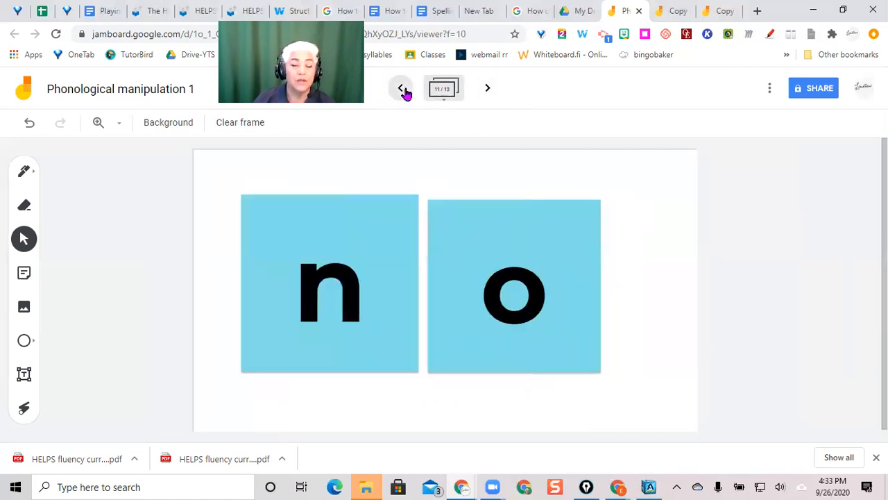
Revisit the previous frame, nudge the o card away from n, and advance to m and e.
left_click(400, 89)
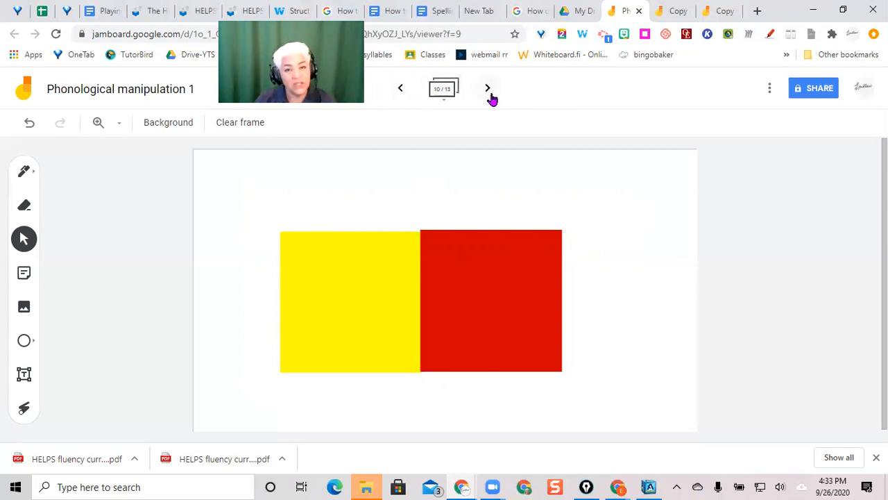
left_click(487, 88)
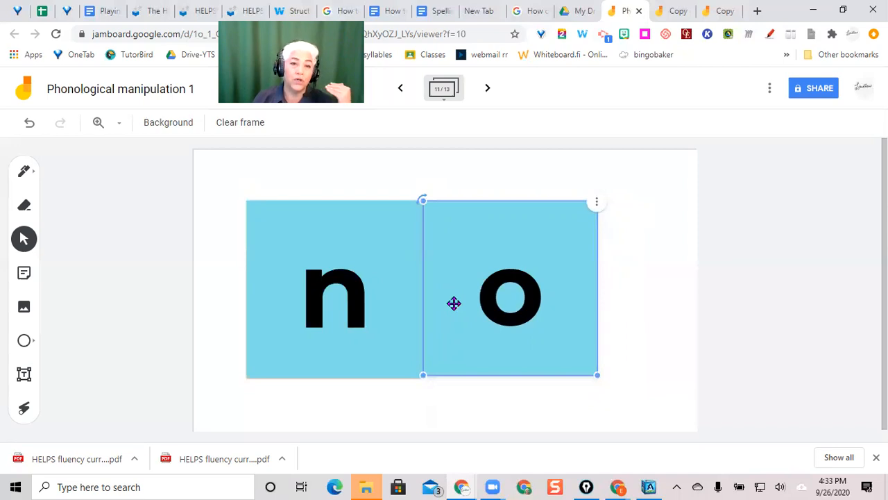
mouse_move(360, 330)
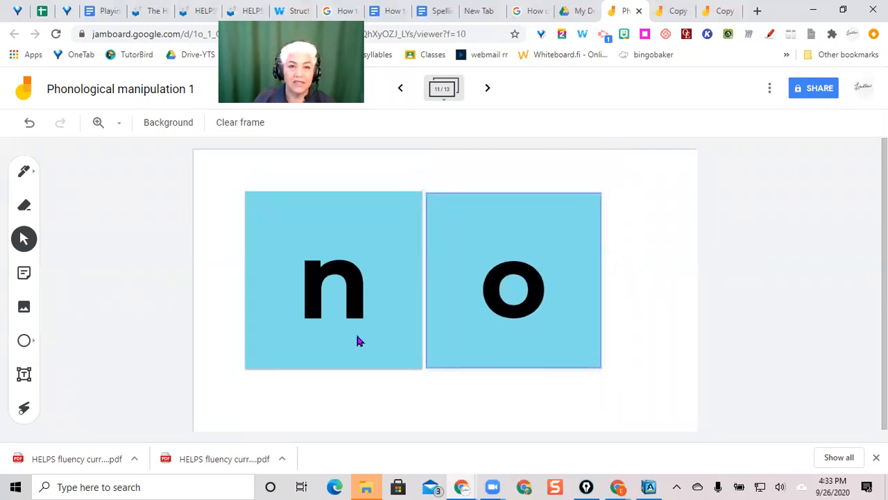
mouse_move(414, 344)
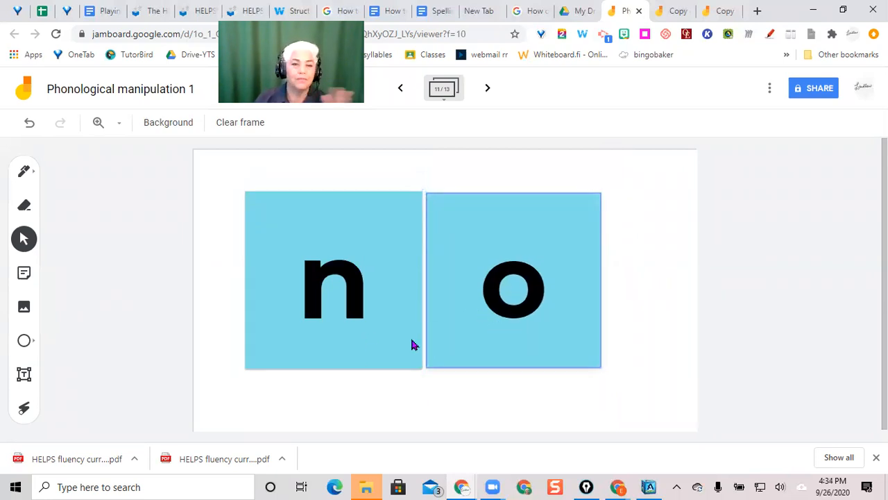
left_click(513, 277)
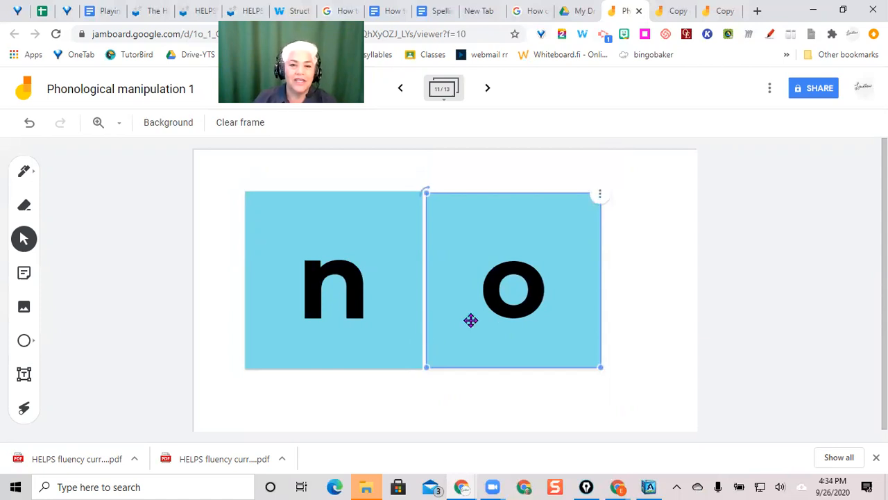
mouse_move(527, 318)
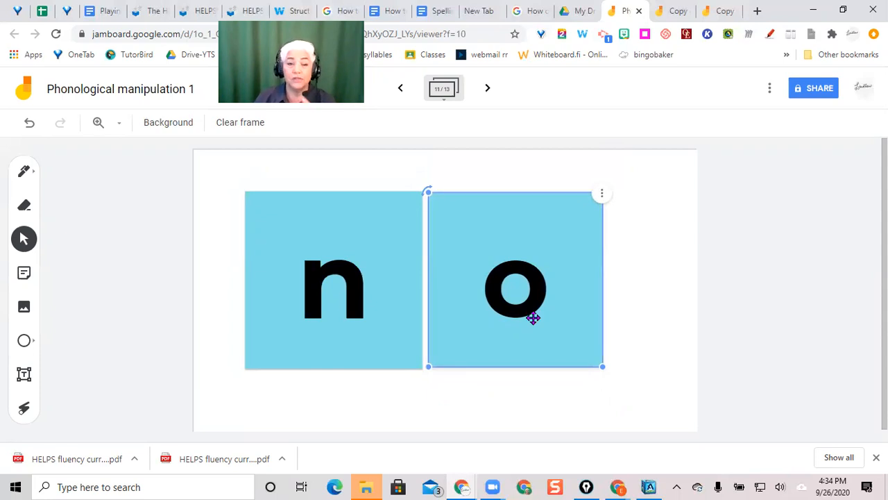
left_click_drag(533, 317, 538, 329)
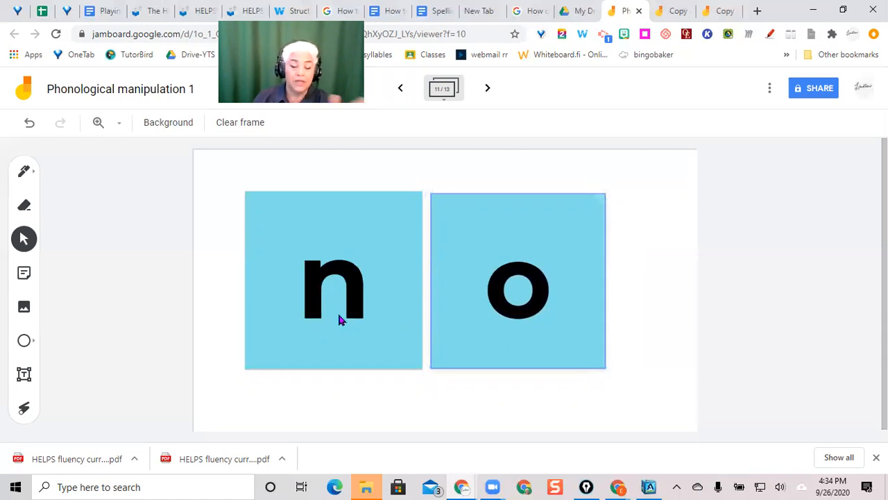
mouse_move(364, 316)
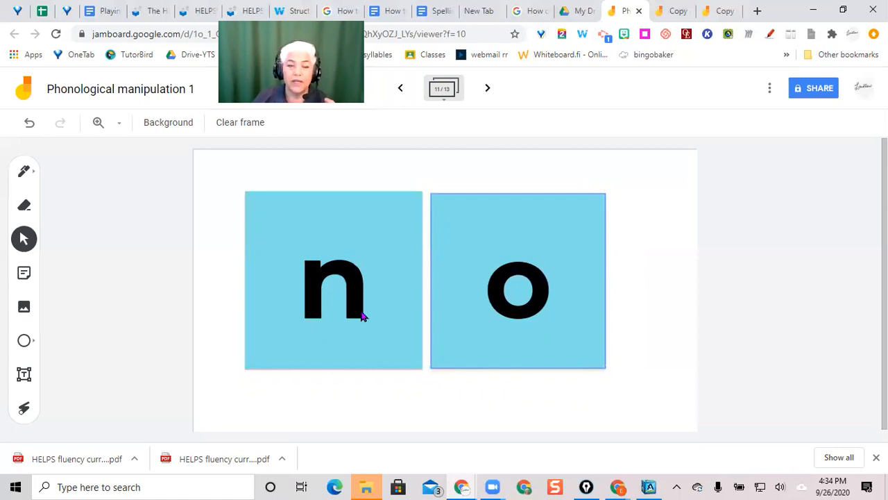
mouse_move(456, 172)
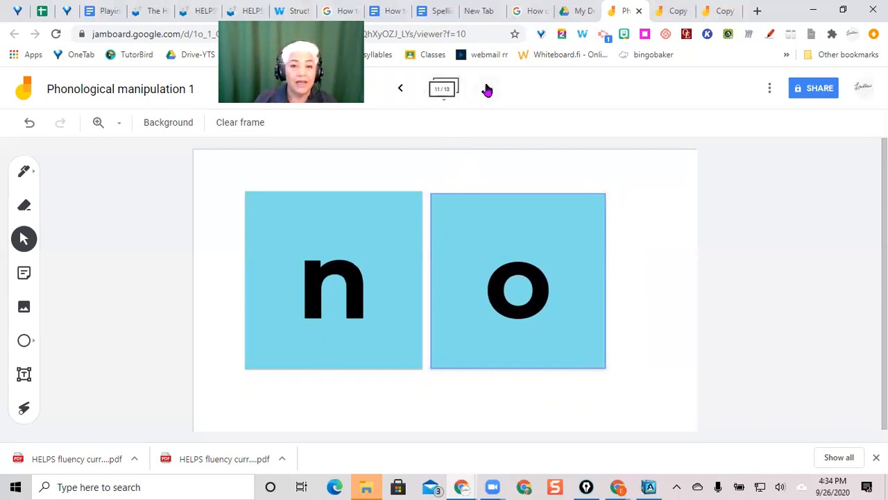
left_click(485, 89)
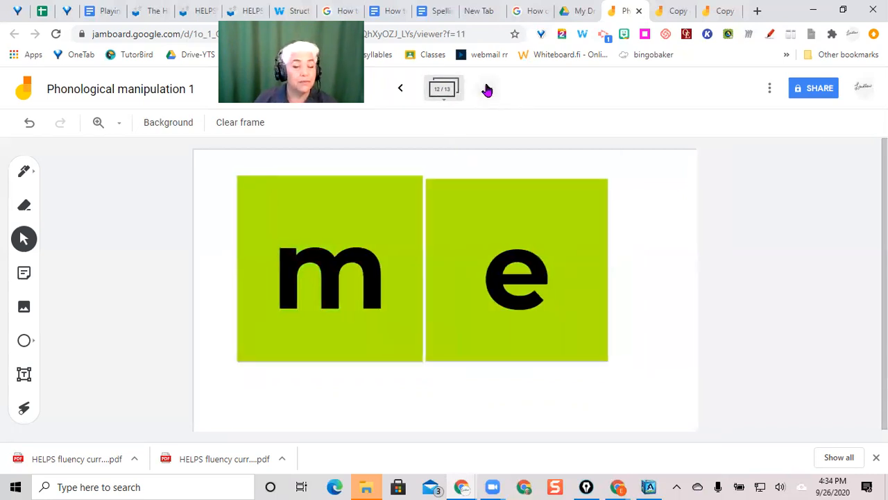